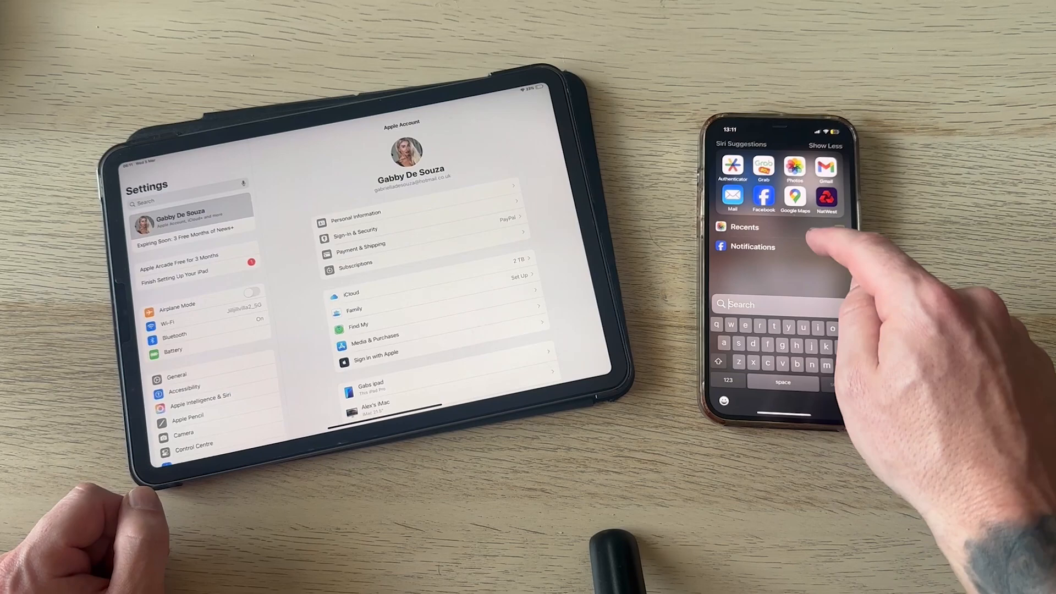
Step: Search for 'settings' on the iPhone and open the Settings app
type("settings")
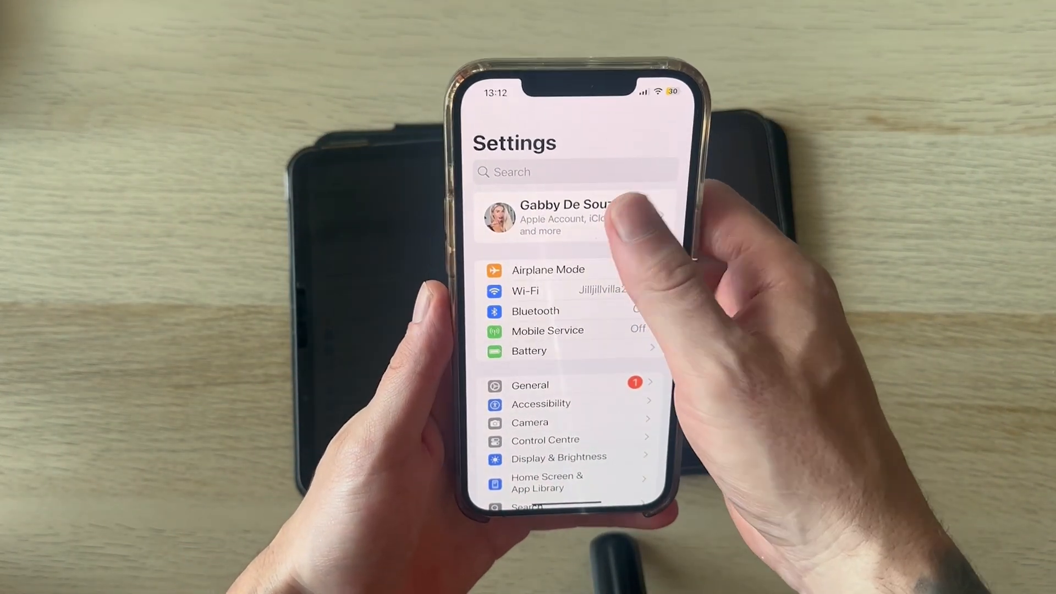
Step: Go into the Apple Account's iCloud page and check iCloud Photos is syncing this iPhone
left_click(565, 217)
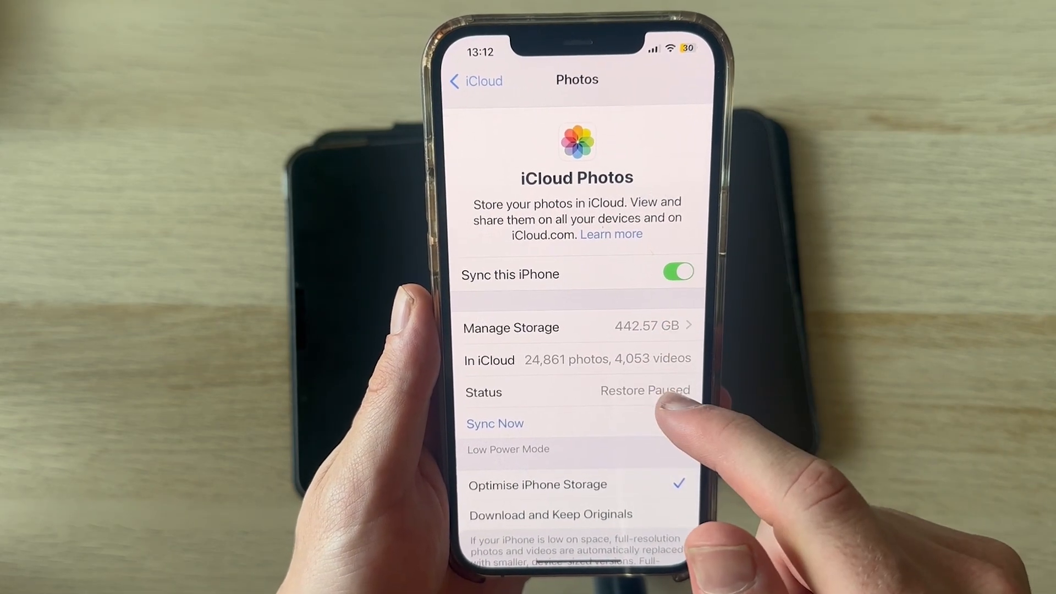
left_click(475, 80)
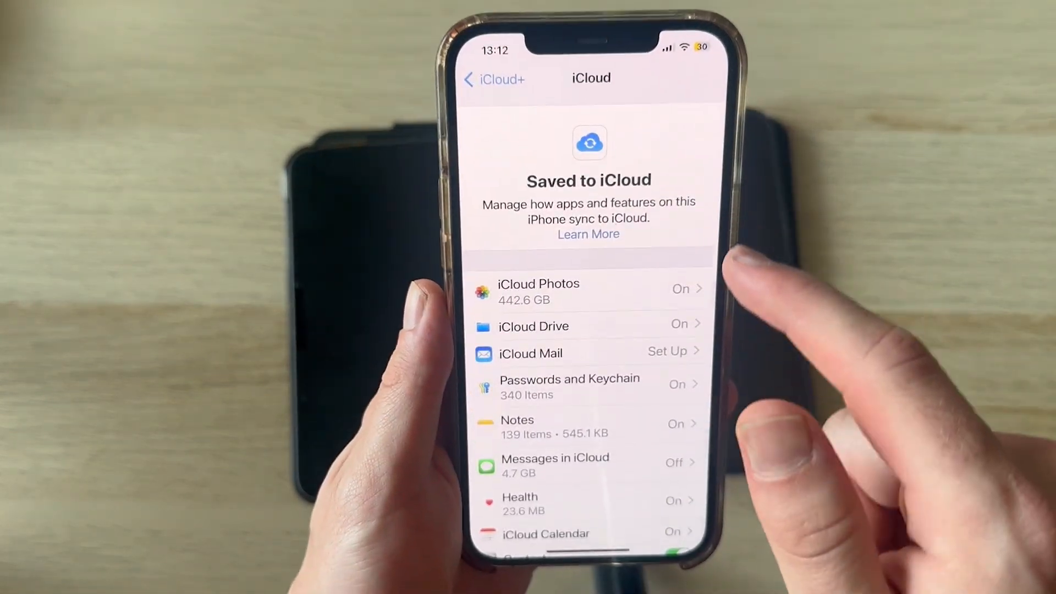
scroll("down", 3)
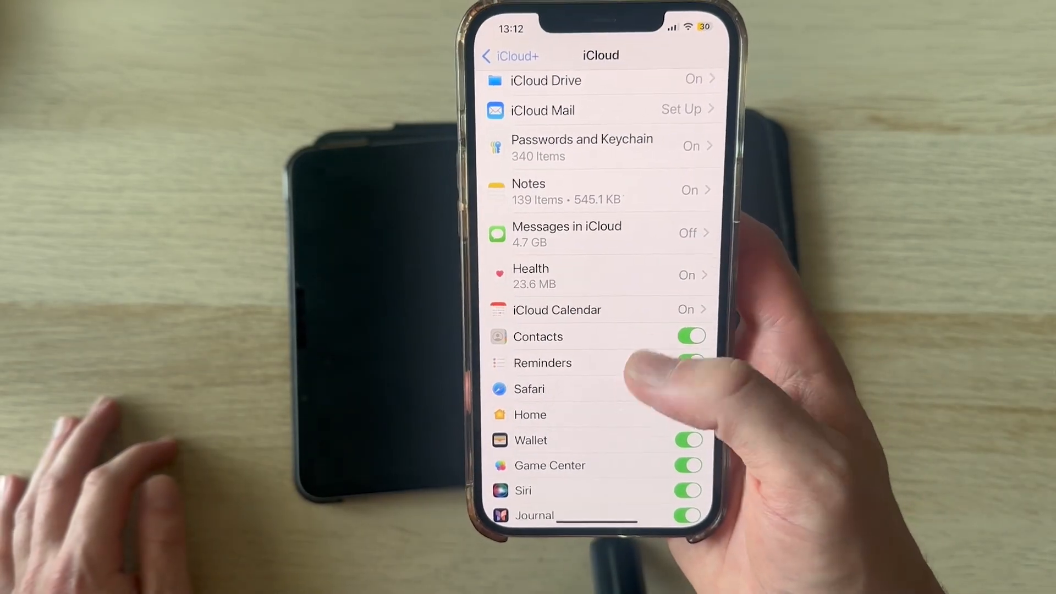
scroll("down", 3)
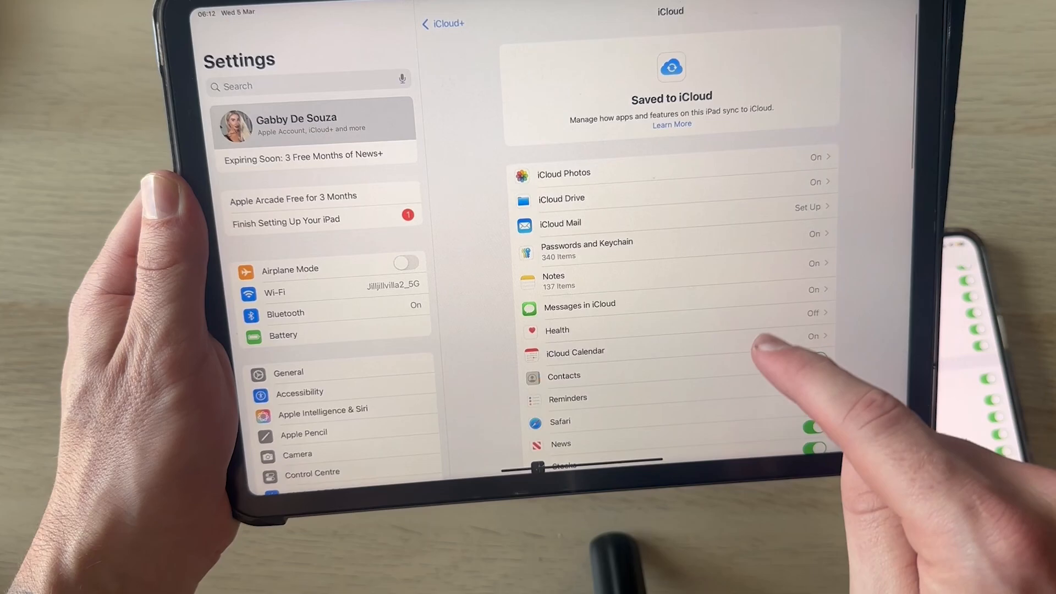
Step: Compare the iPad's iCloud sync list with the iPhone's, then return the iPhone to main Settings
scroll("down", 3)
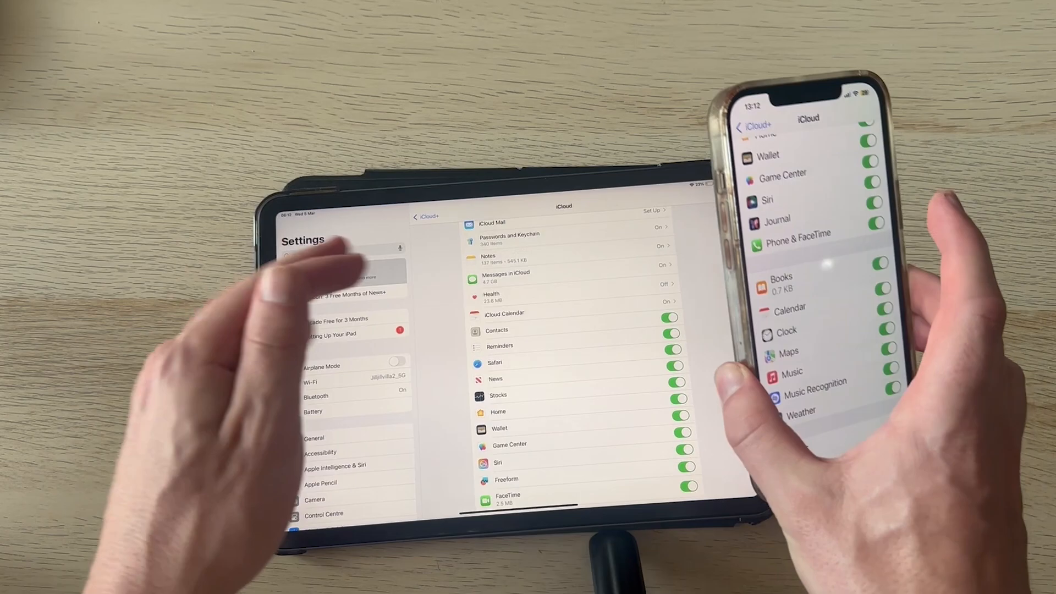
left_click(755, 125)
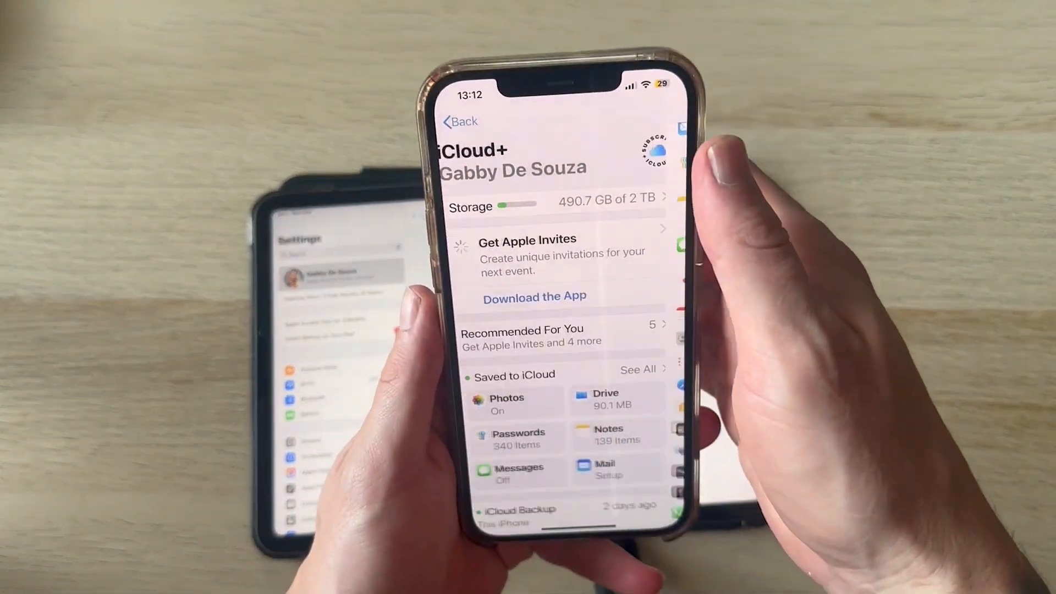
left_click(460, 121)
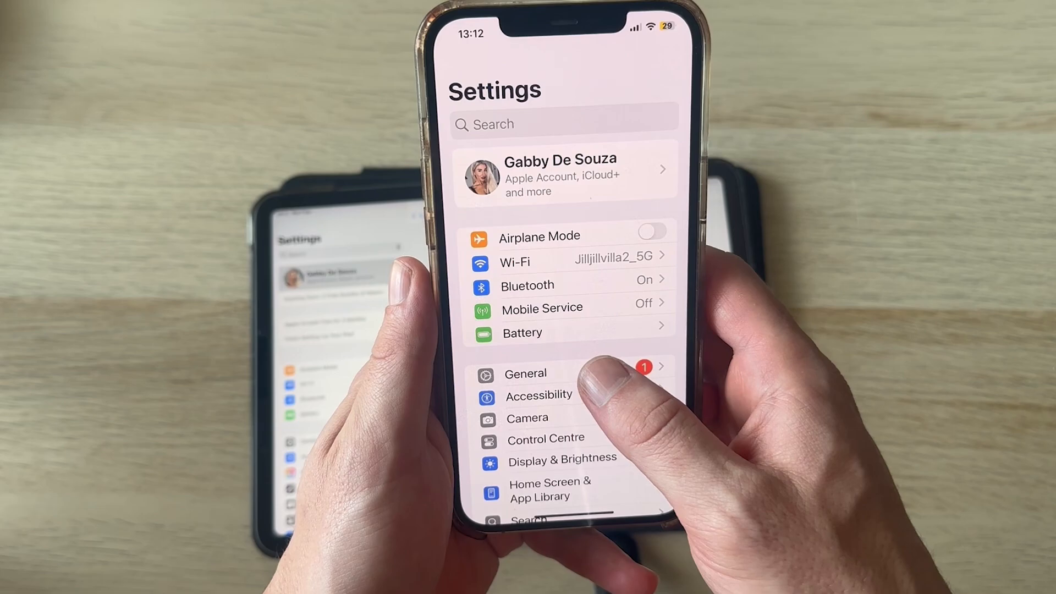
Step: Check the Handoff switch under General > AirPlay & Continuity on the iPhone
left_click(526, 373)
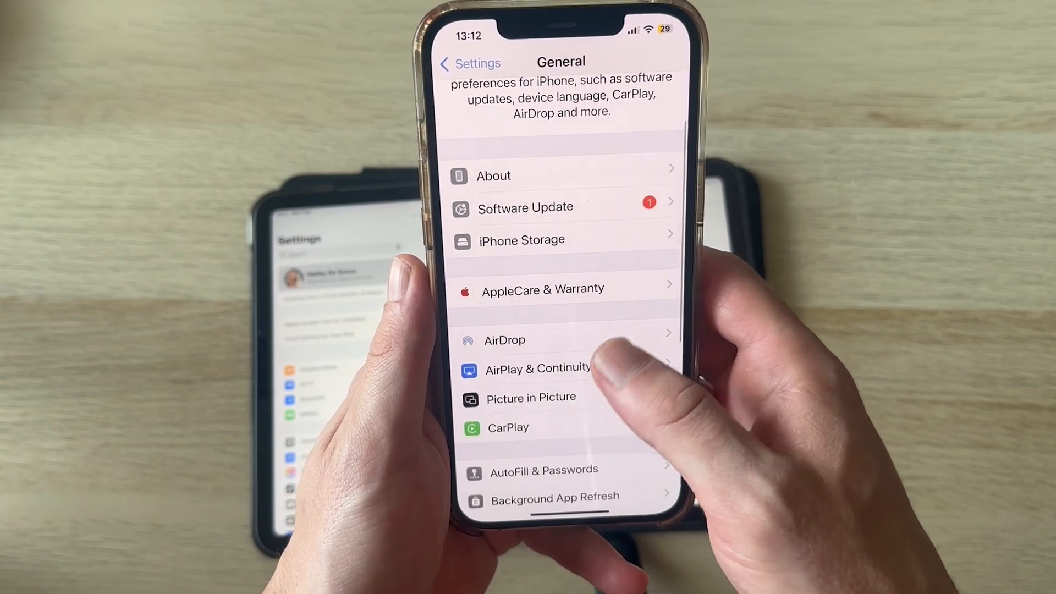
left_click(537, 368)
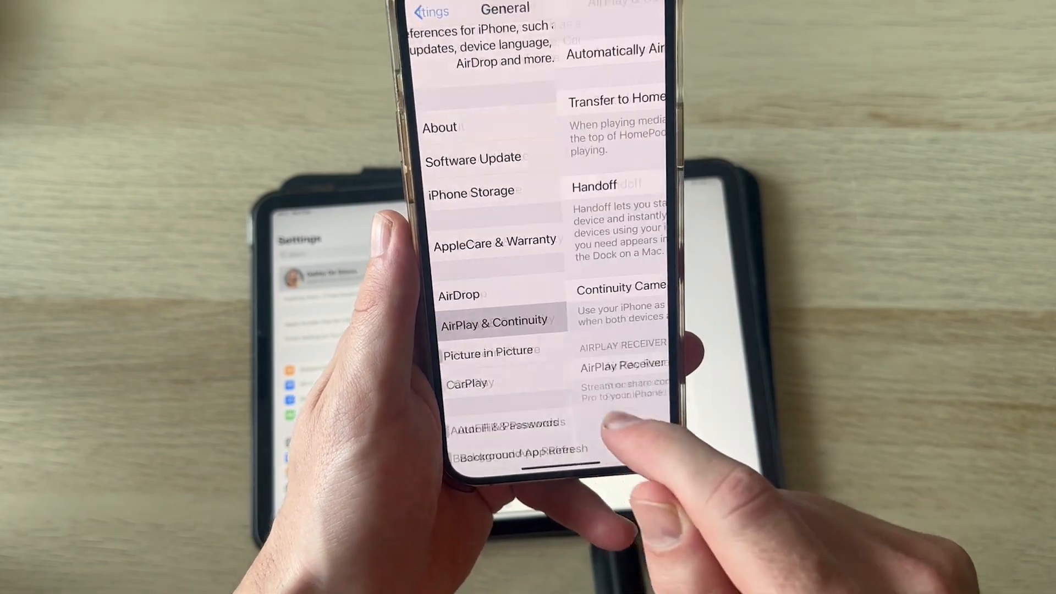
left_click(496, 323)
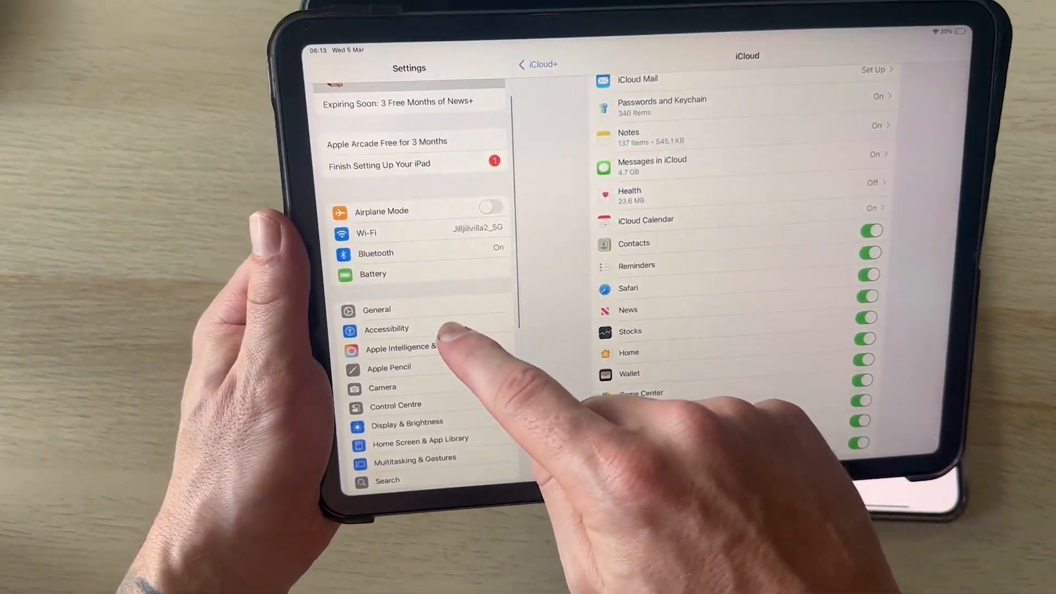
Step: Turn Handoff on for the iPad and confirm its Wi-Fi is Jilljillvilla2_5G
left_click(376, 311)
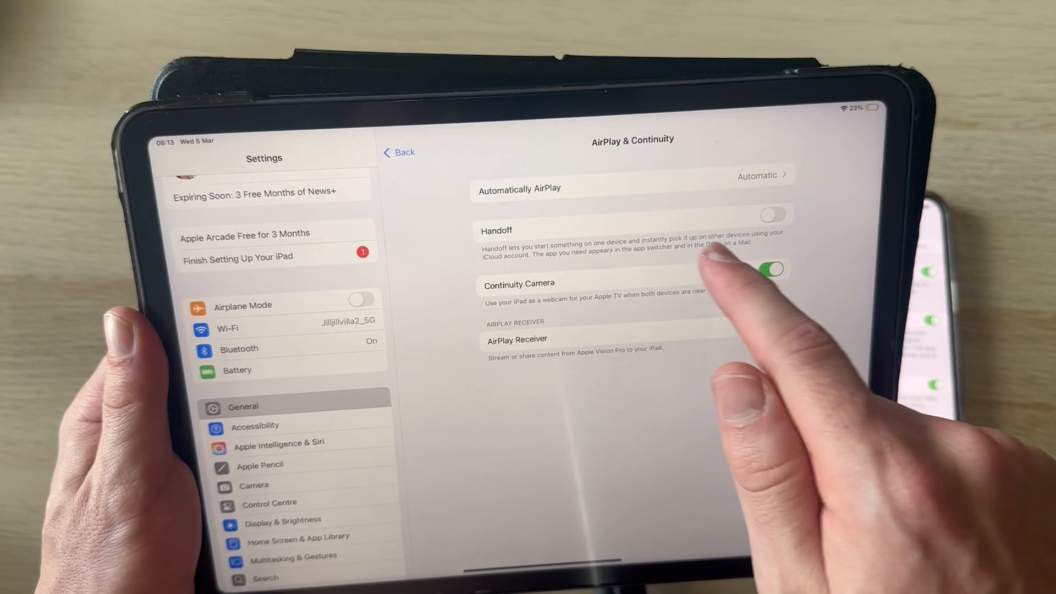
left_click(773, 214)
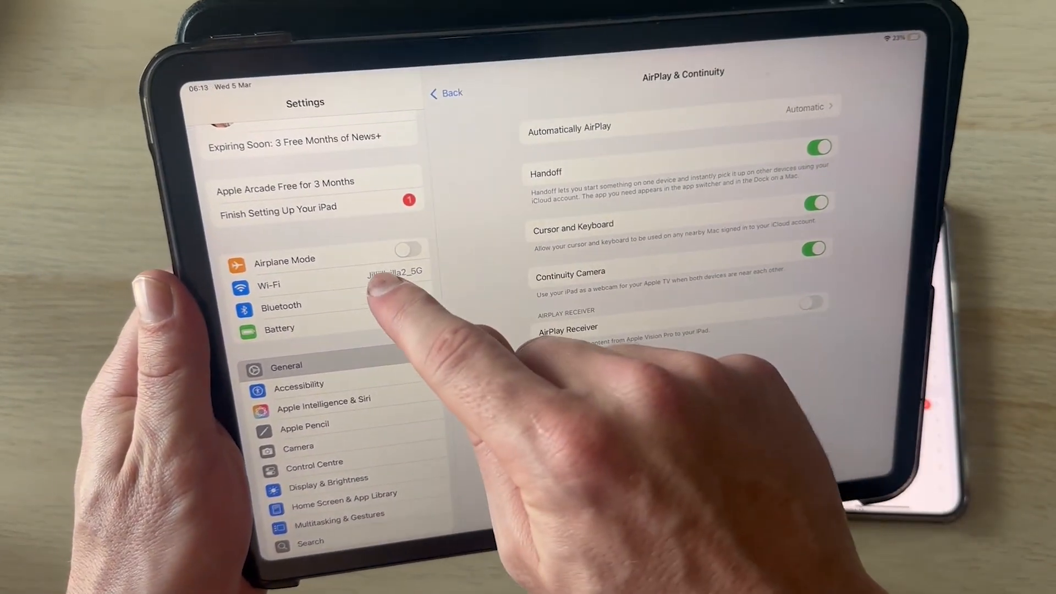
left_click(267, 285)
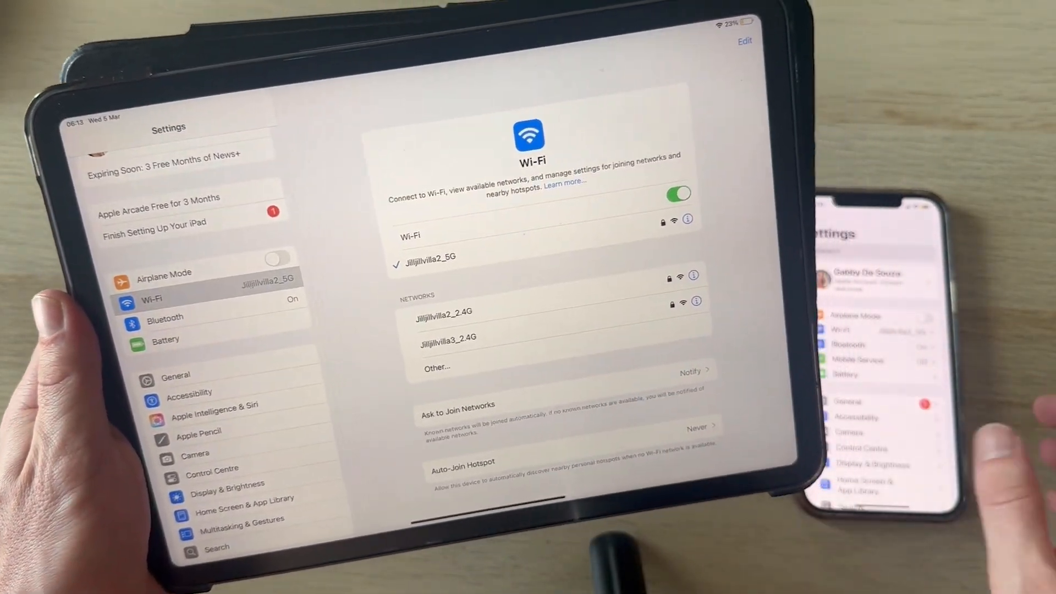